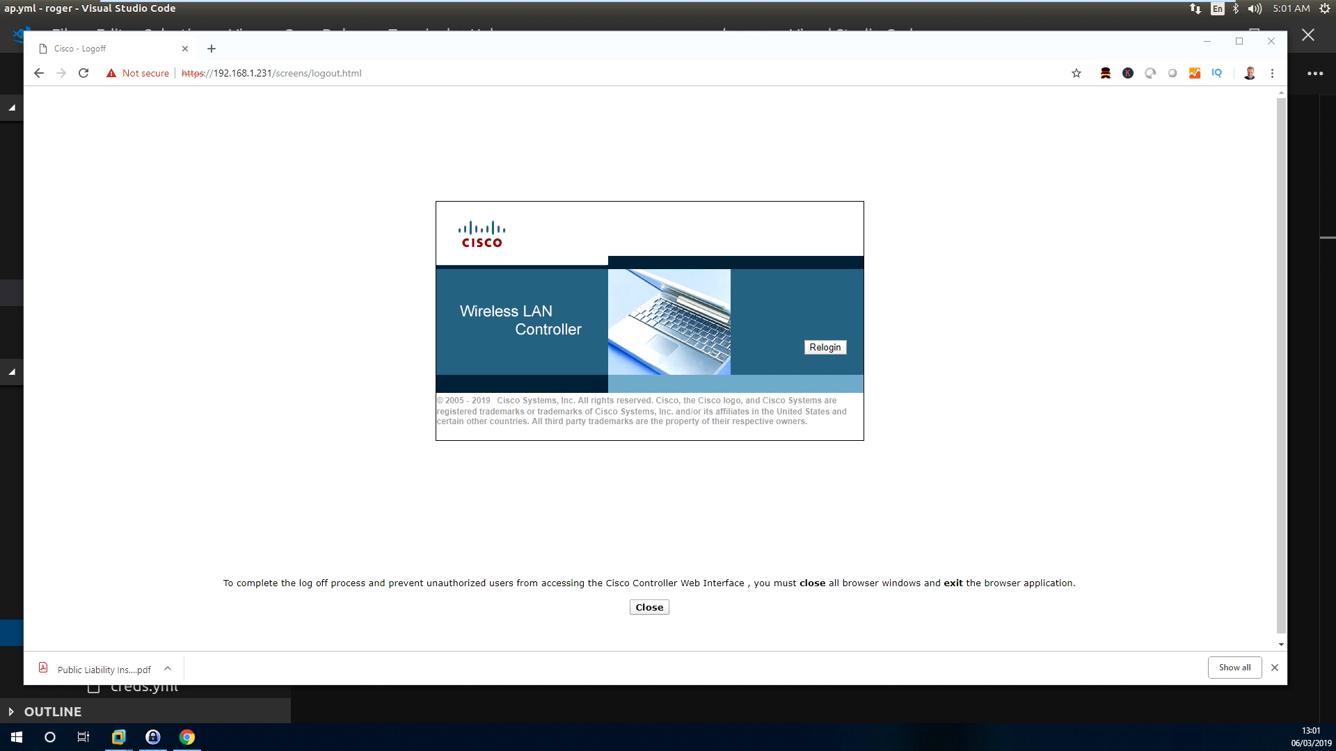
Step: Log back in to the wireless controller as admin
click(823, 346)
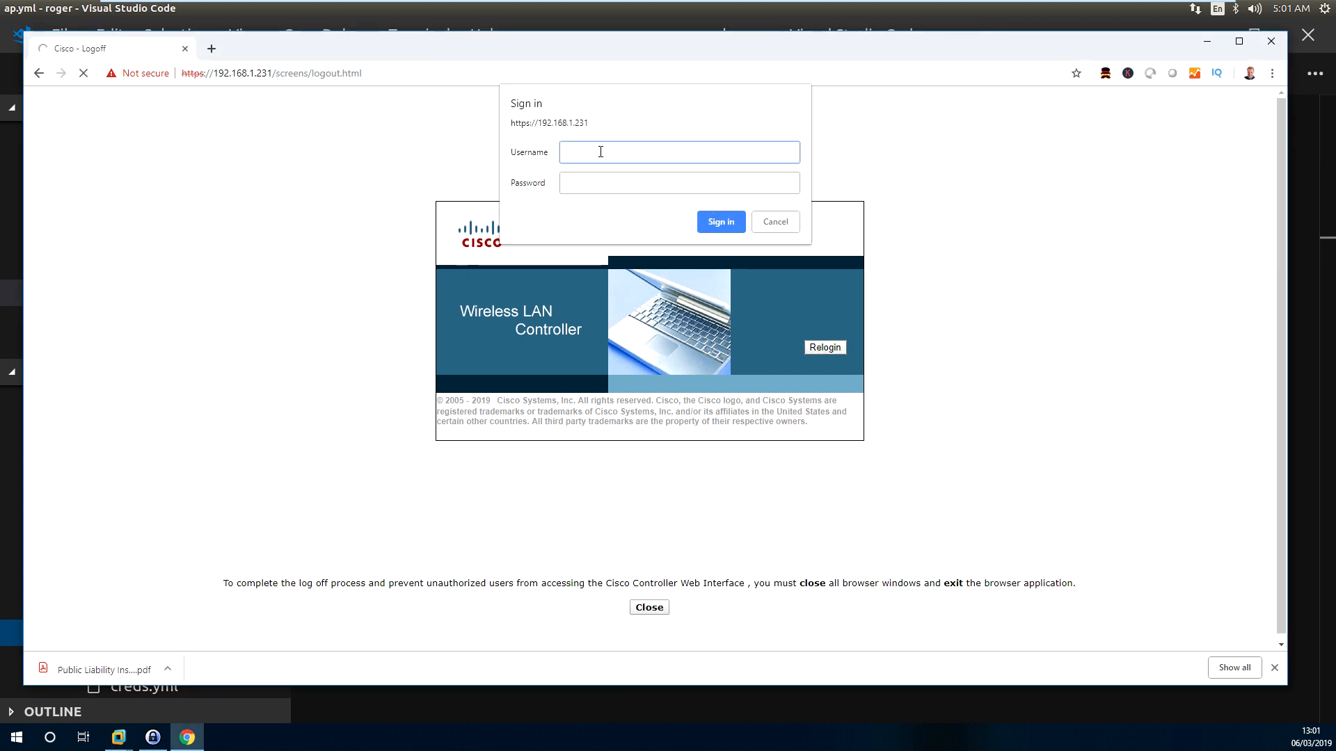
text(admin)
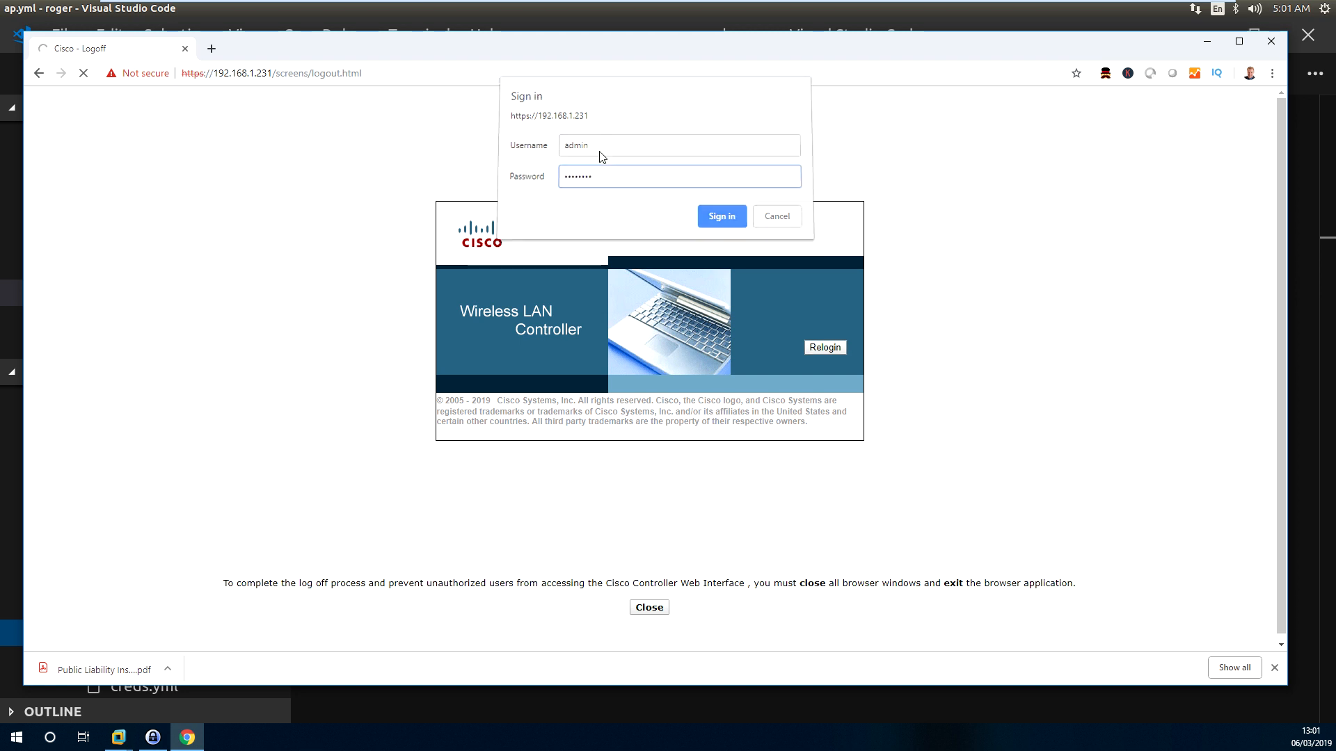
click(720, 216)
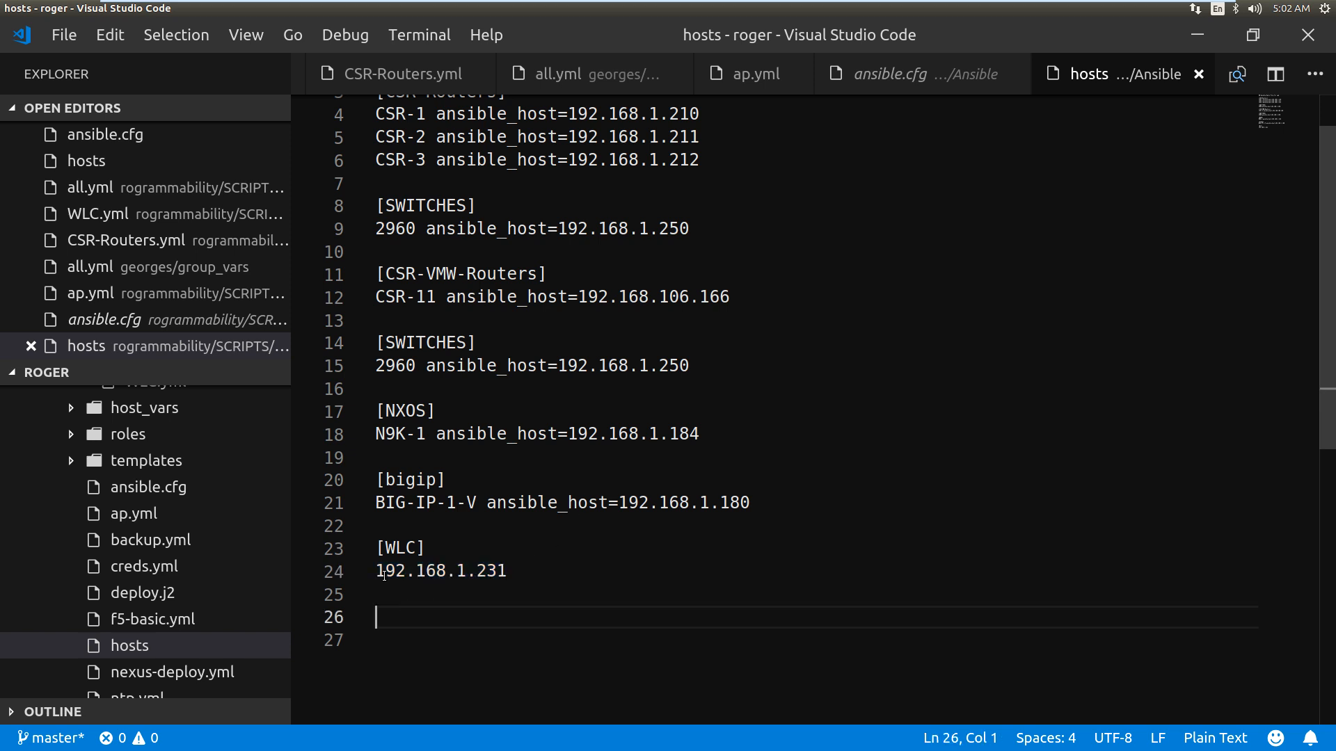
Step: Highlight the WLC group in the hosts inventory listing 192.168.1.231
double_click(402, 548)
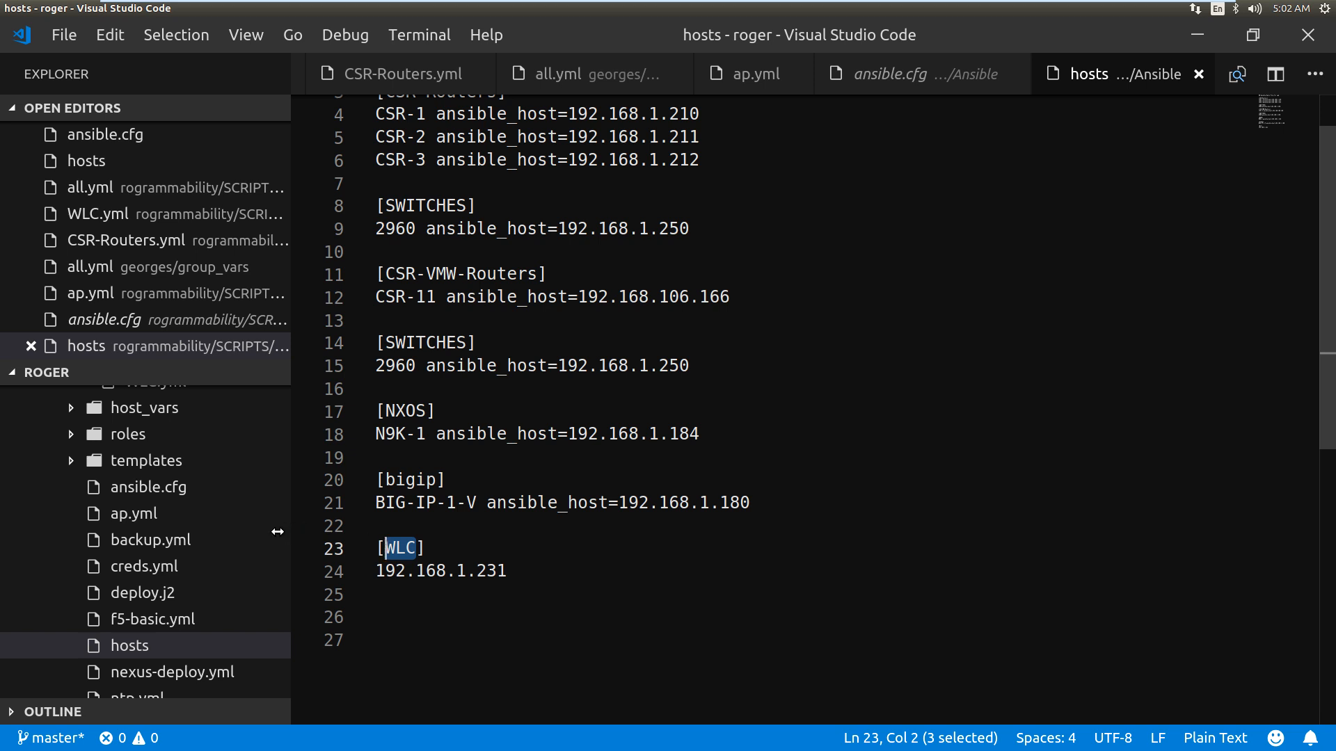
click(147, 452)
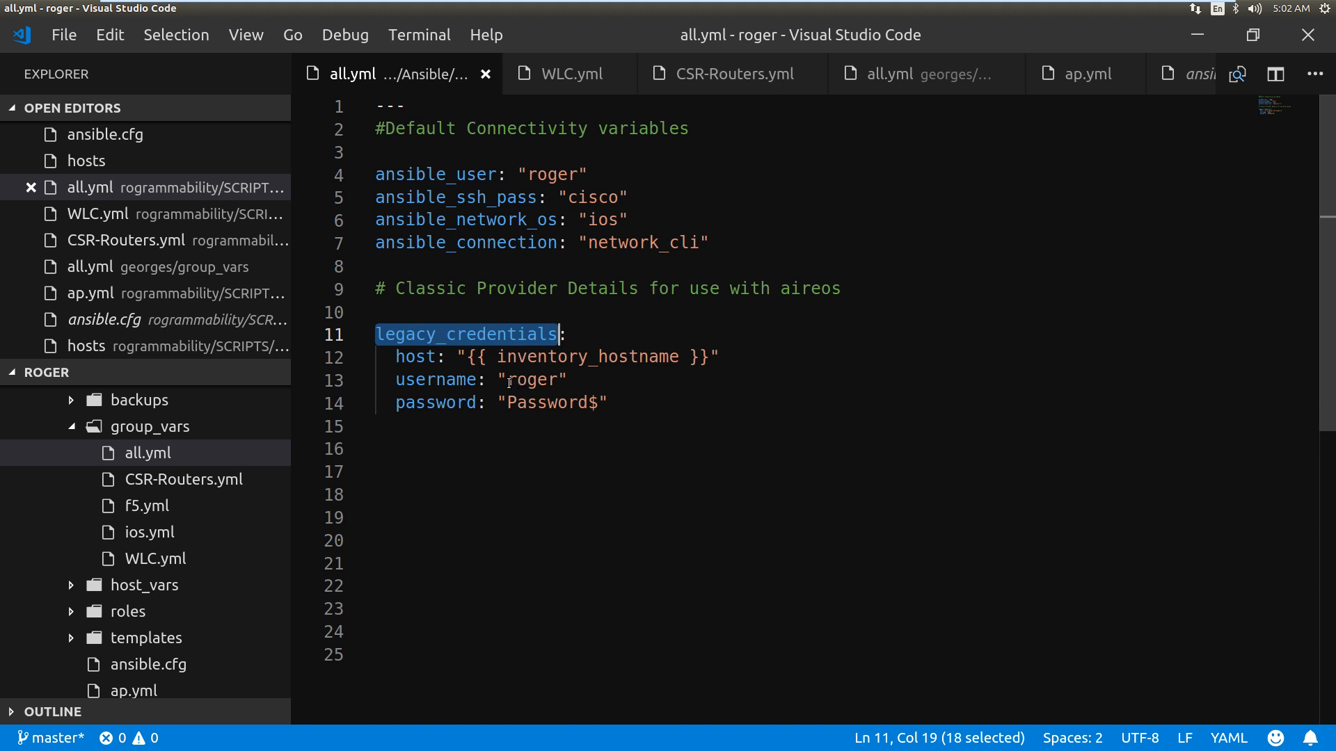
Step: Point out the inventory_hostname host variable in the legacy_credentials block of all.yml
double_click(588, 357)
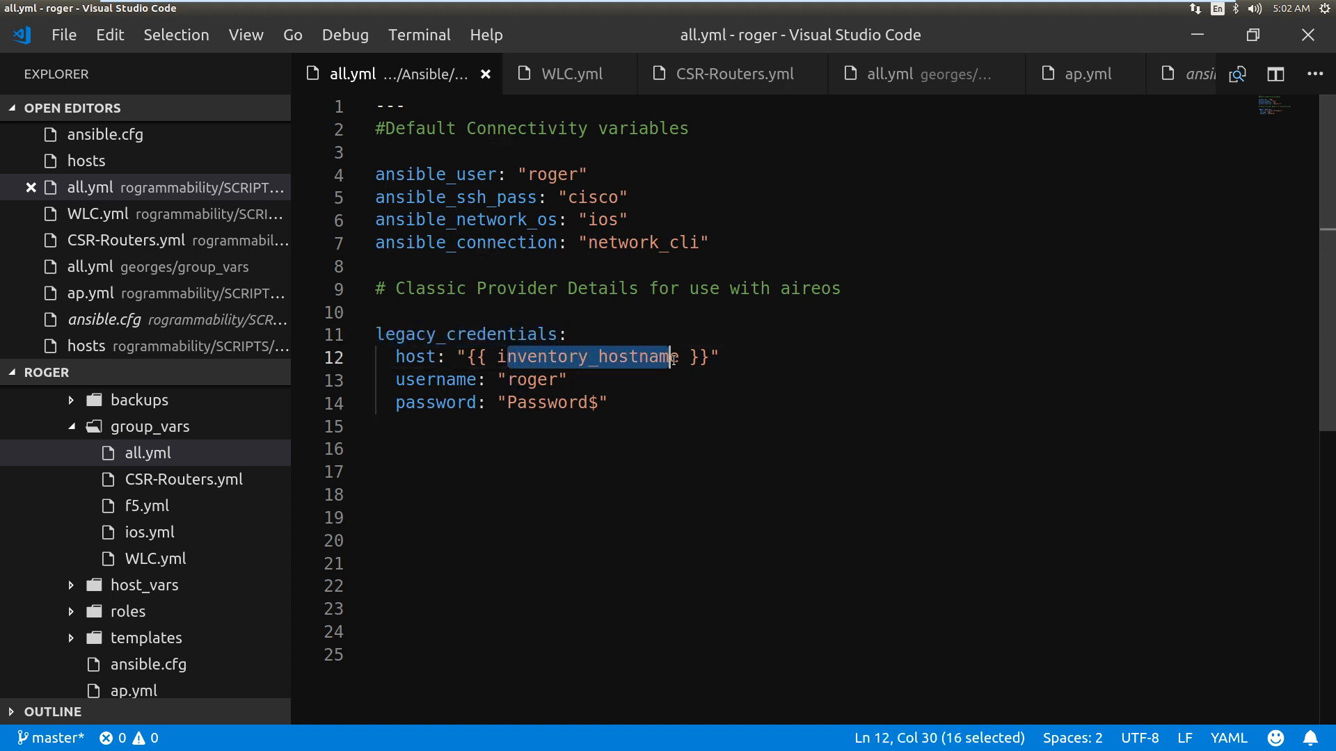
click(513, 402)
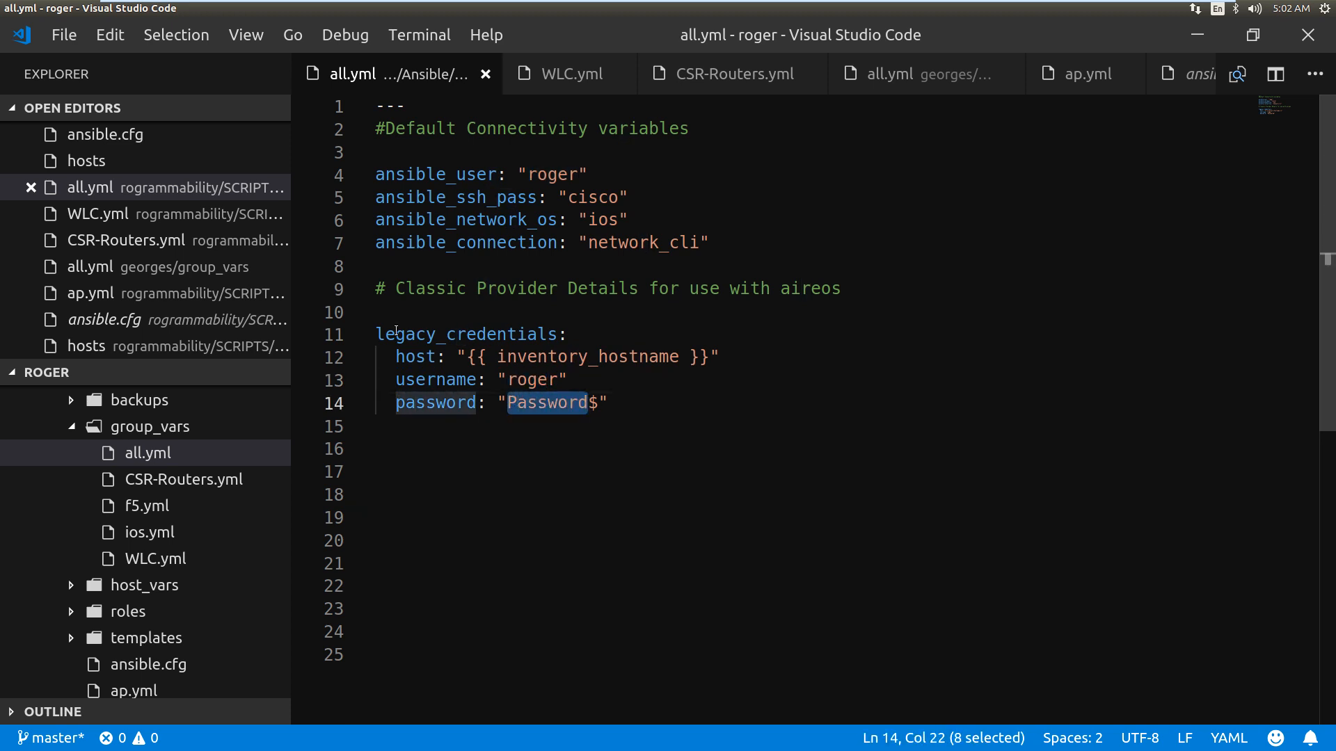
mouse_move(156, 558)
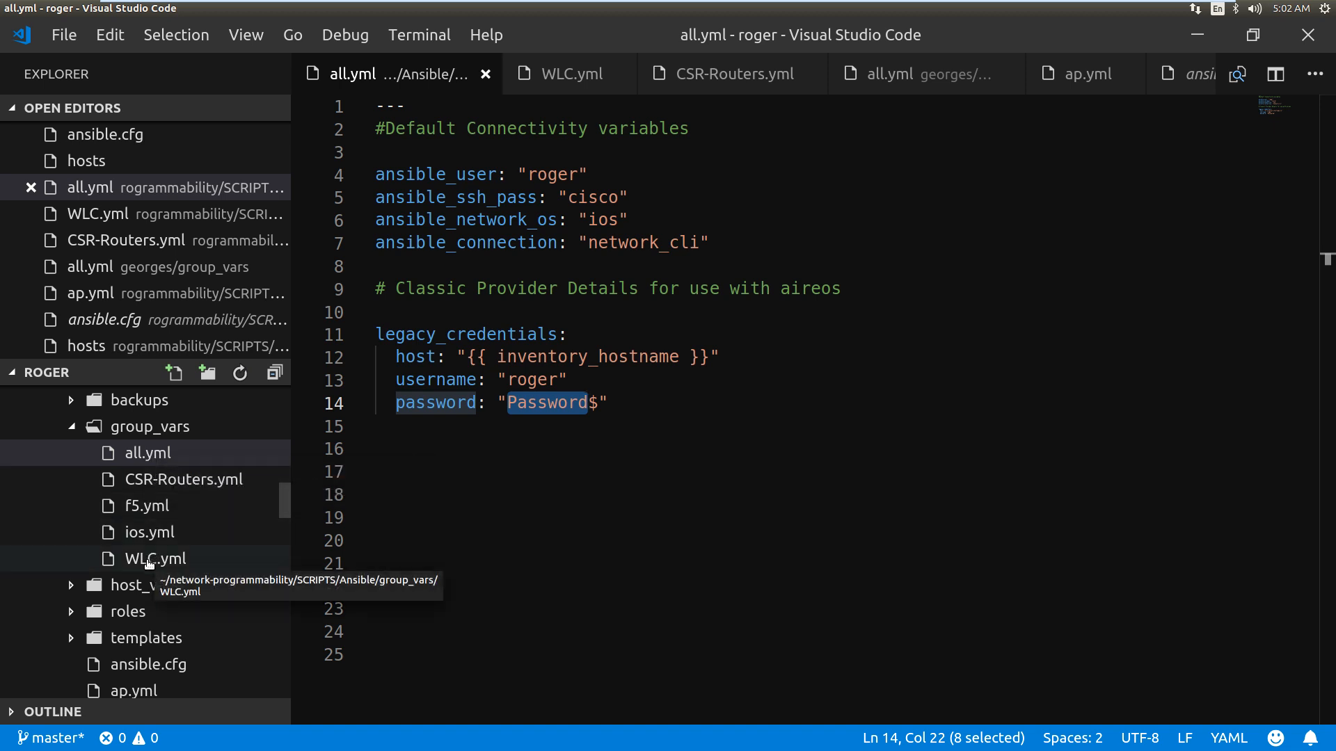
click(156, 558)
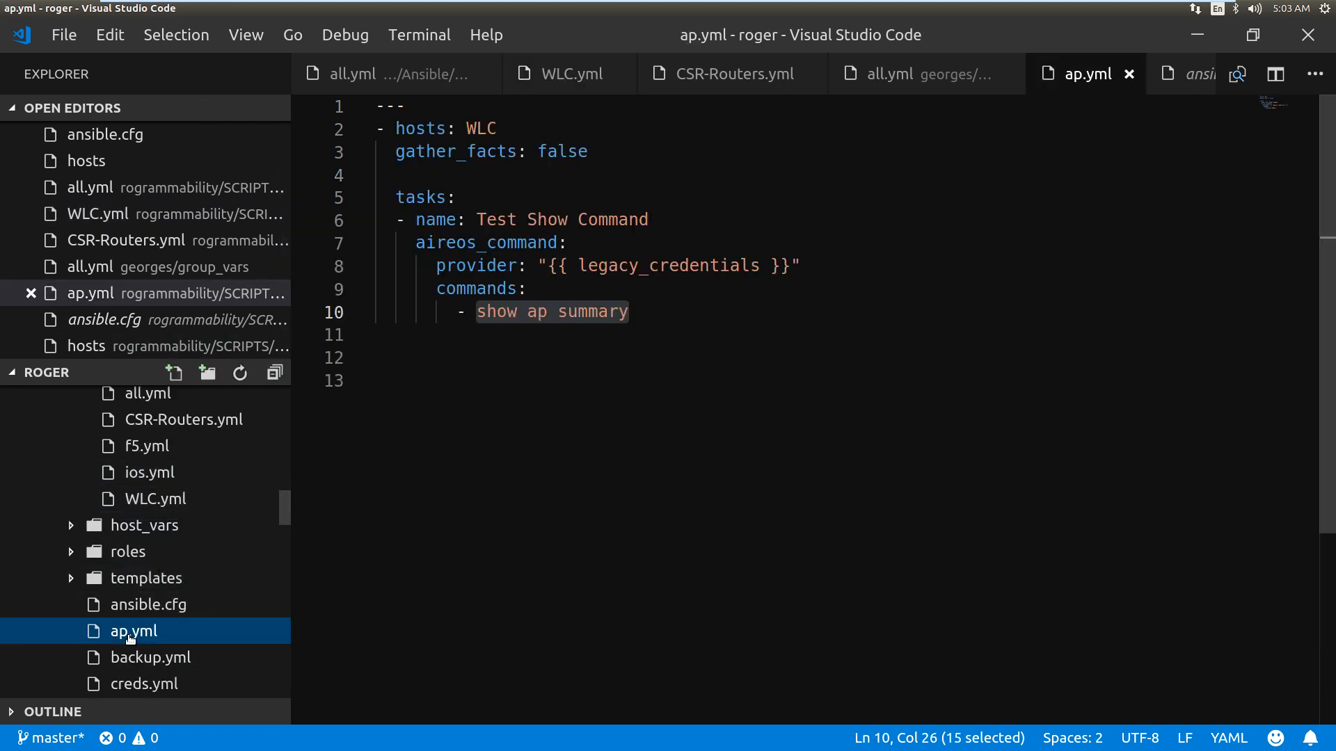
Step: Open ap.yml and review its WLC hosts target and legacy_credentials provider
double_click(481, 128)
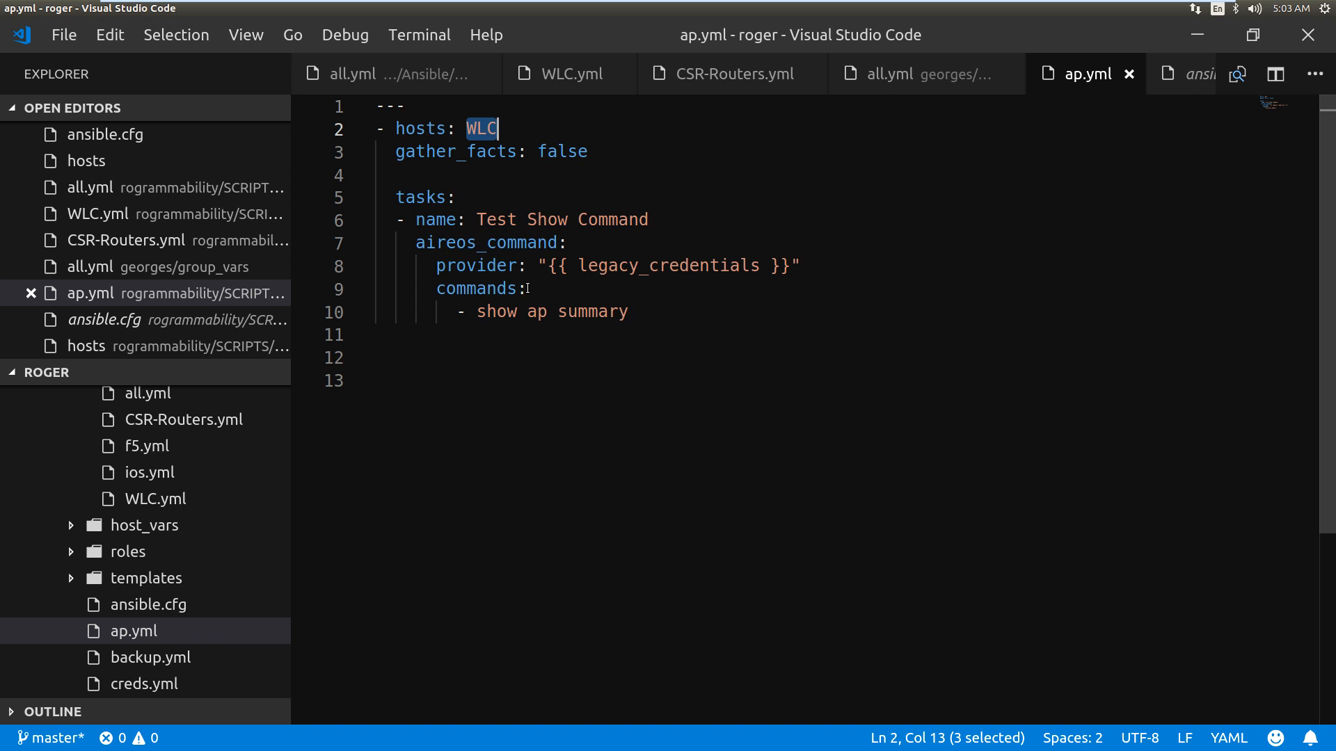
click(436, 265)
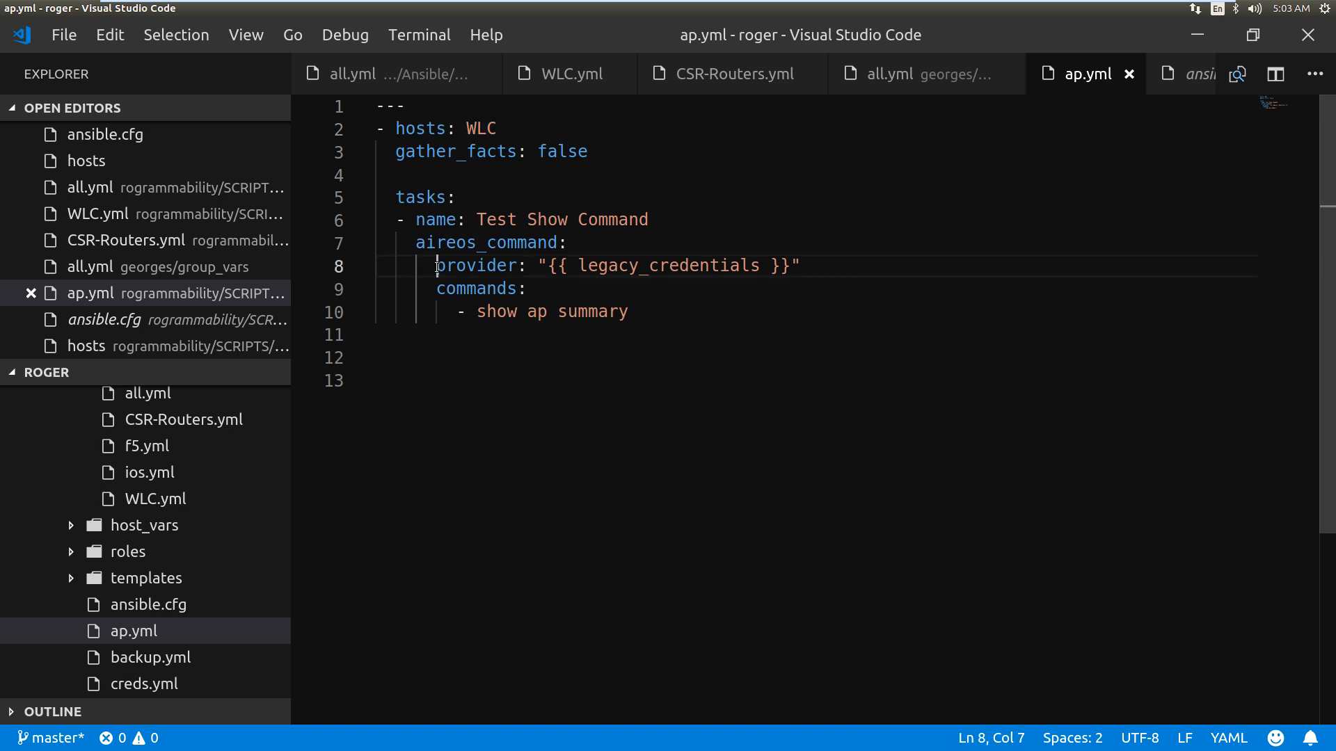